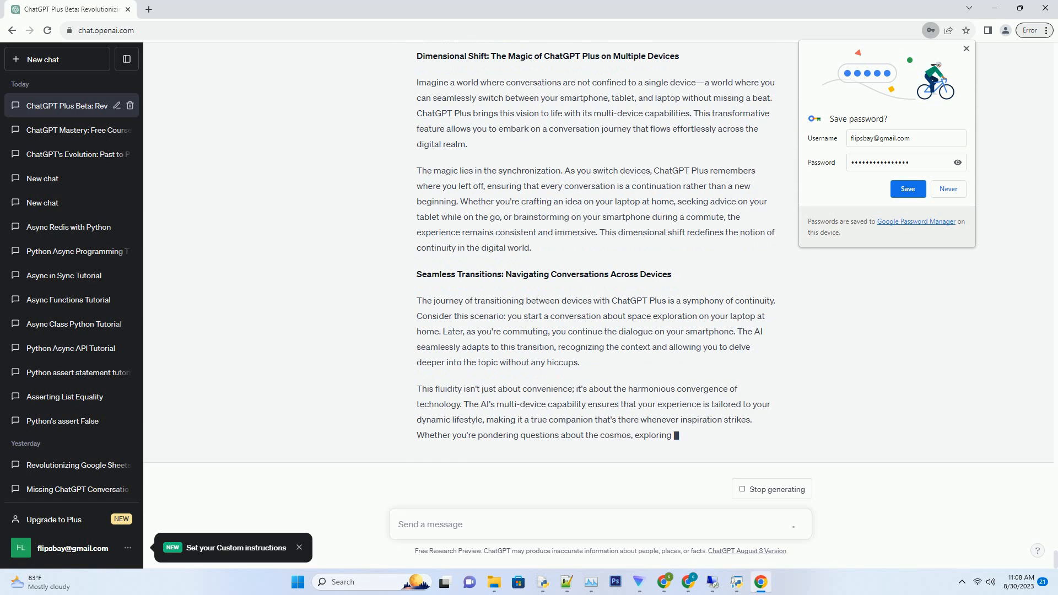
scroll("down", 3)
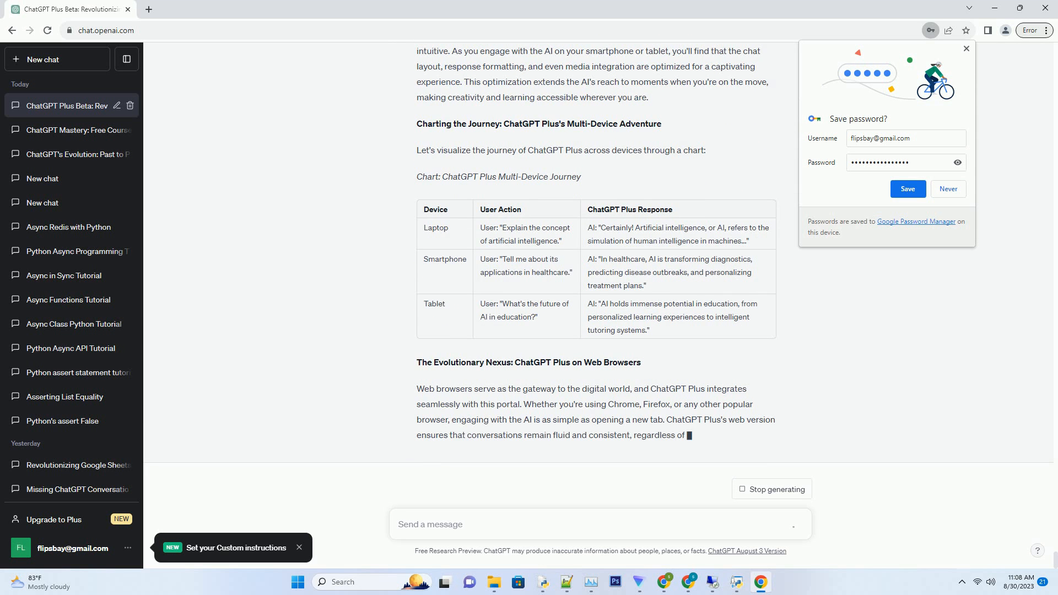
scroll("down", 3)
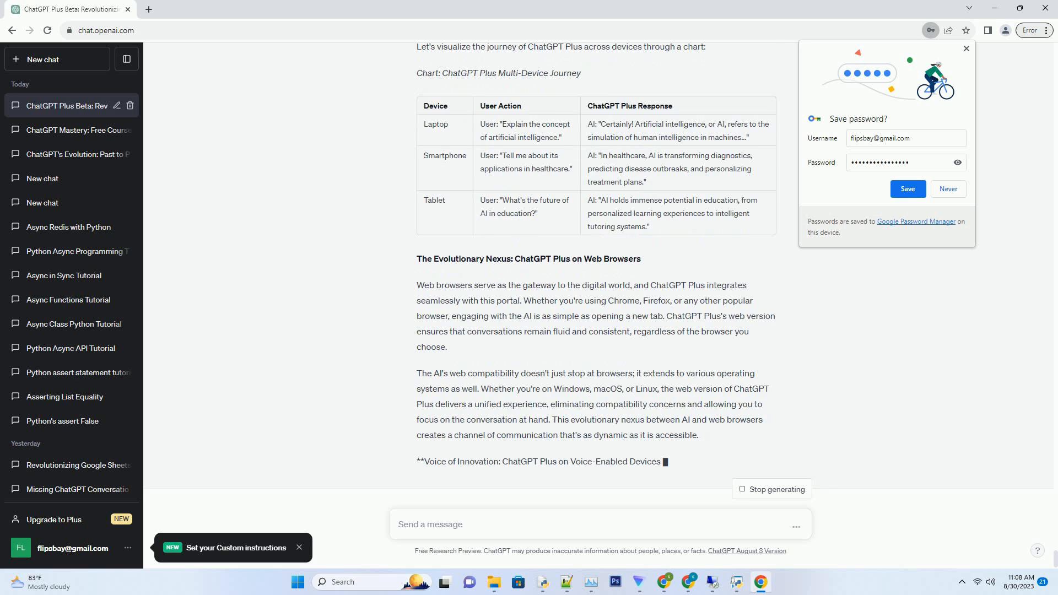
scroll("down", 3)
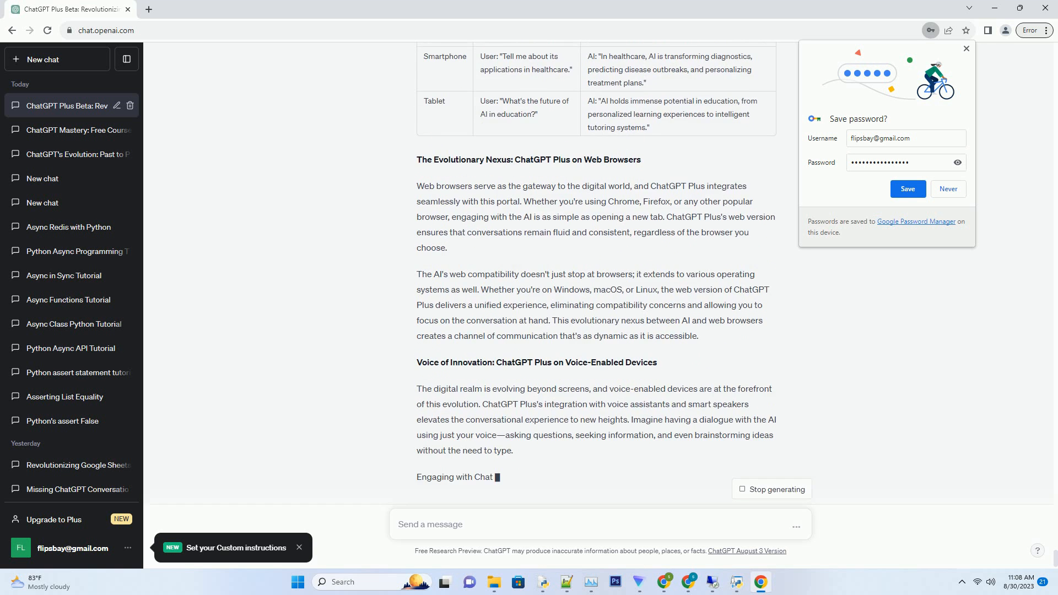
scroll("down", 3)
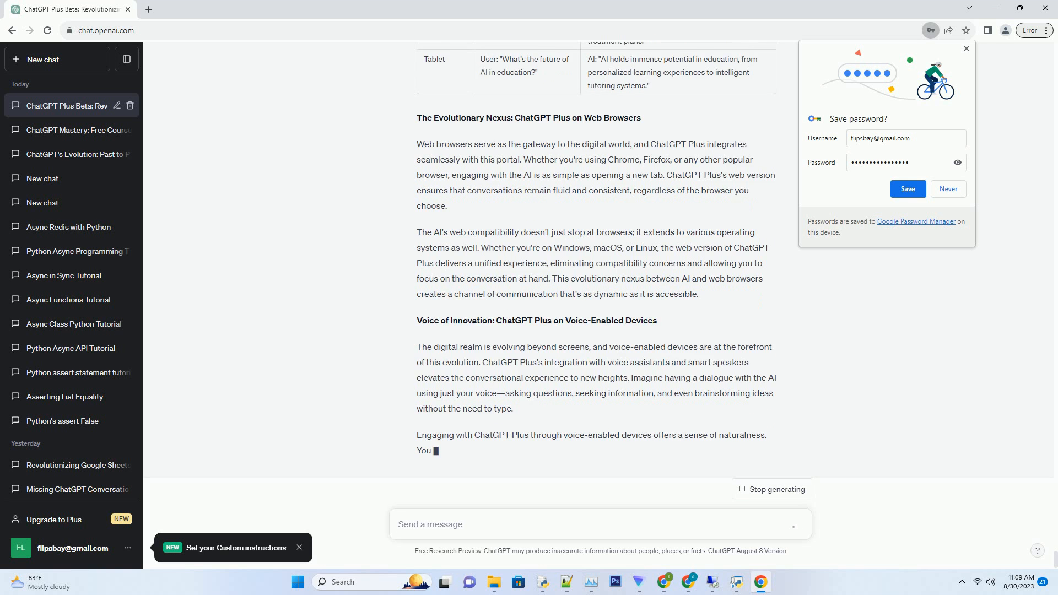